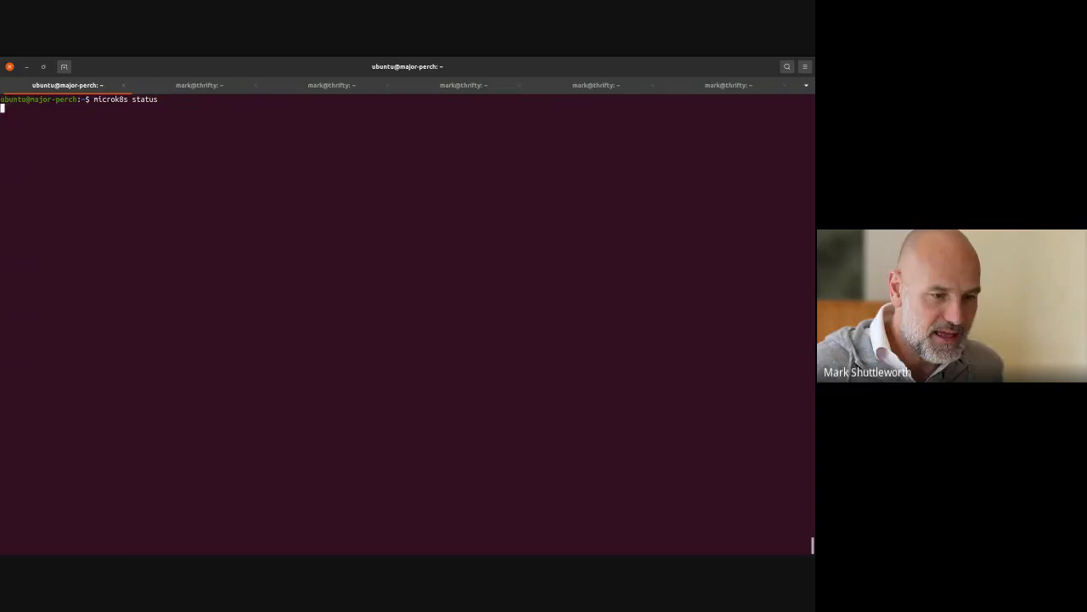
# Run microk8s status to confirm MicroK8s is running with dns, ha-cluster and storage enabled
pyautogui.press('Return')
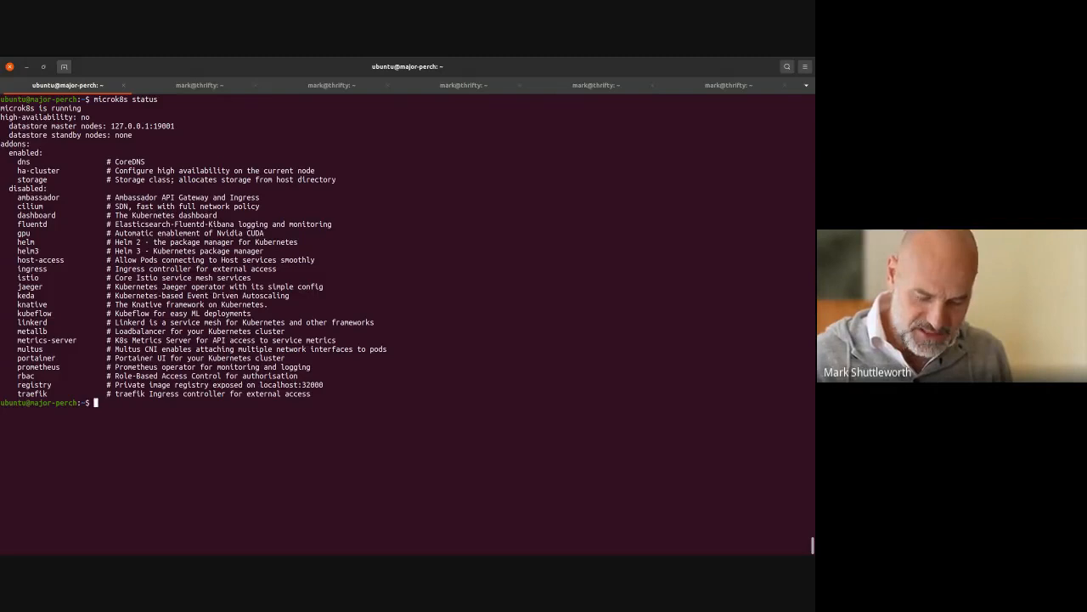
pyautogui.write('juju boot')
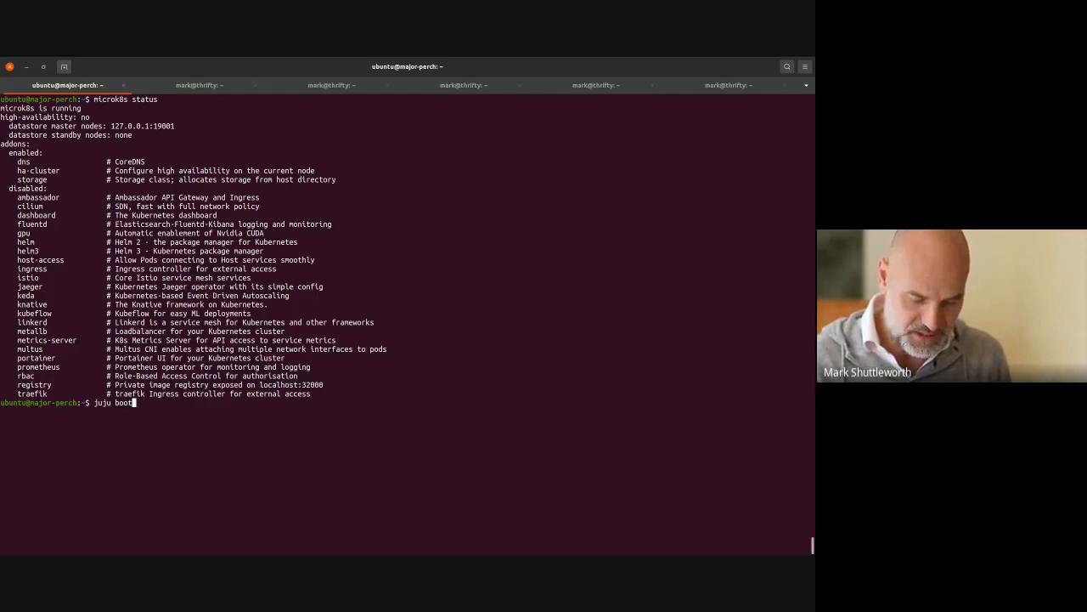
# Bootstrap the microk8s-localhost Juju controller with juju bootstrap microk8s
pyautogui.write('strap microk8s')
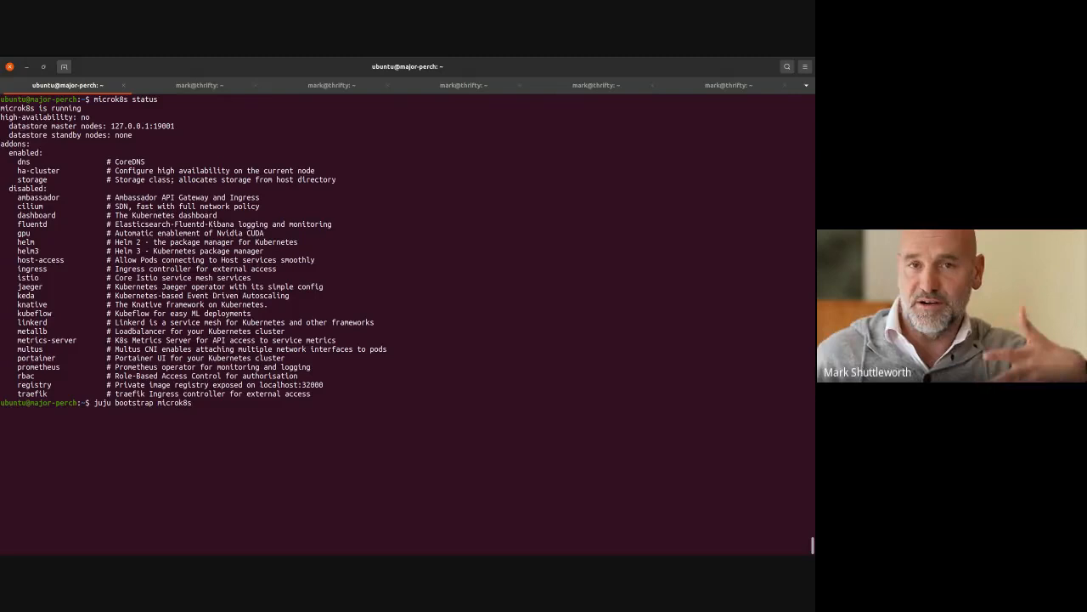
pyautogui.press('Return')
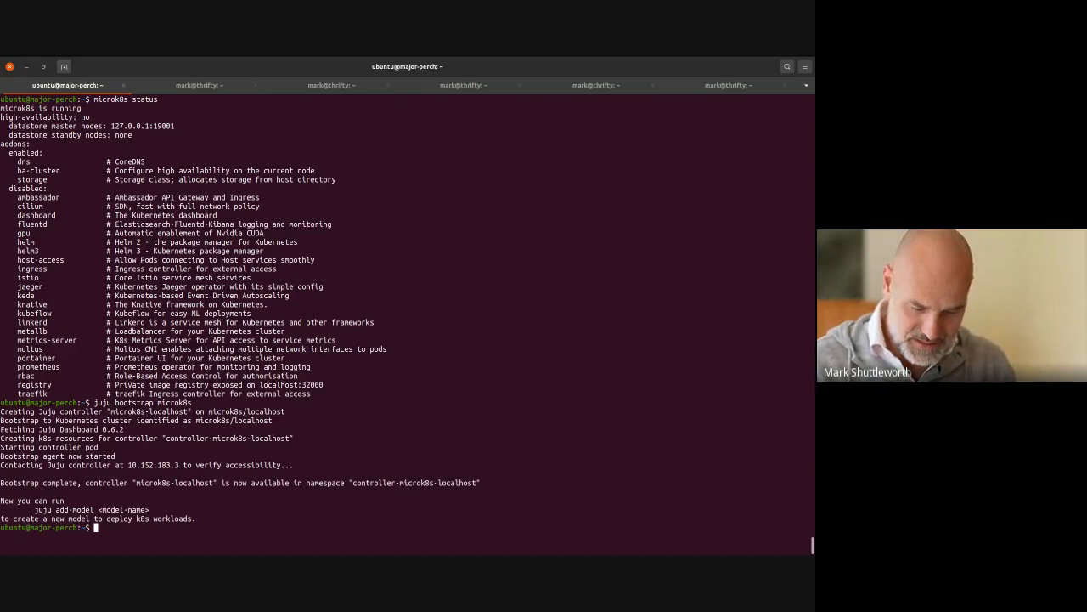
# Add the 'community' model and deploy the mattermost-k8s and postgresql-k8s charms
pyautogui.write('juju add-model community')
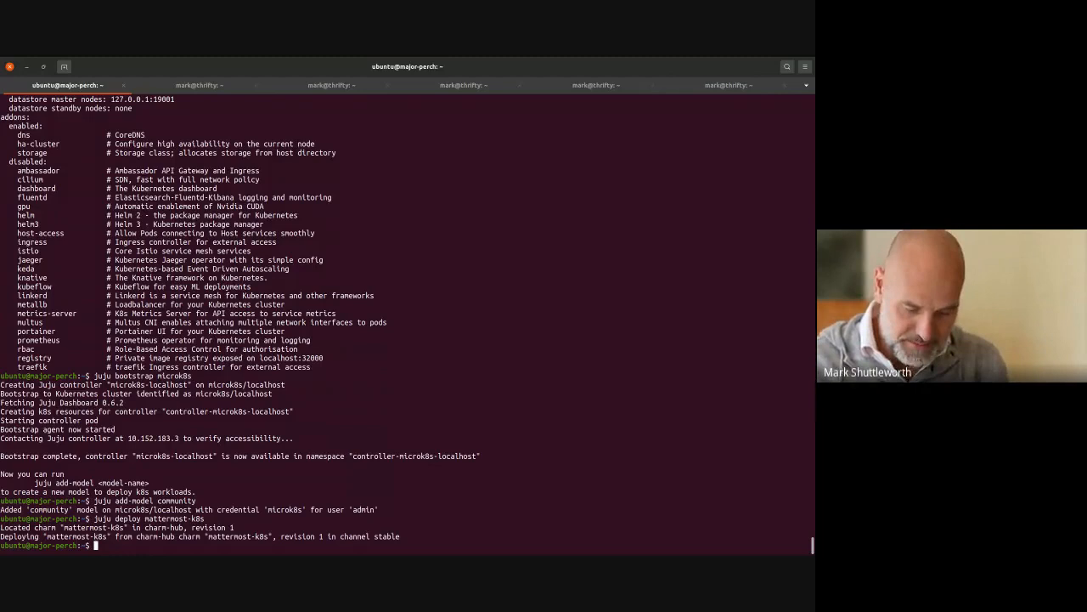
pyautogui.write('juju deploy postgresql-k8s')
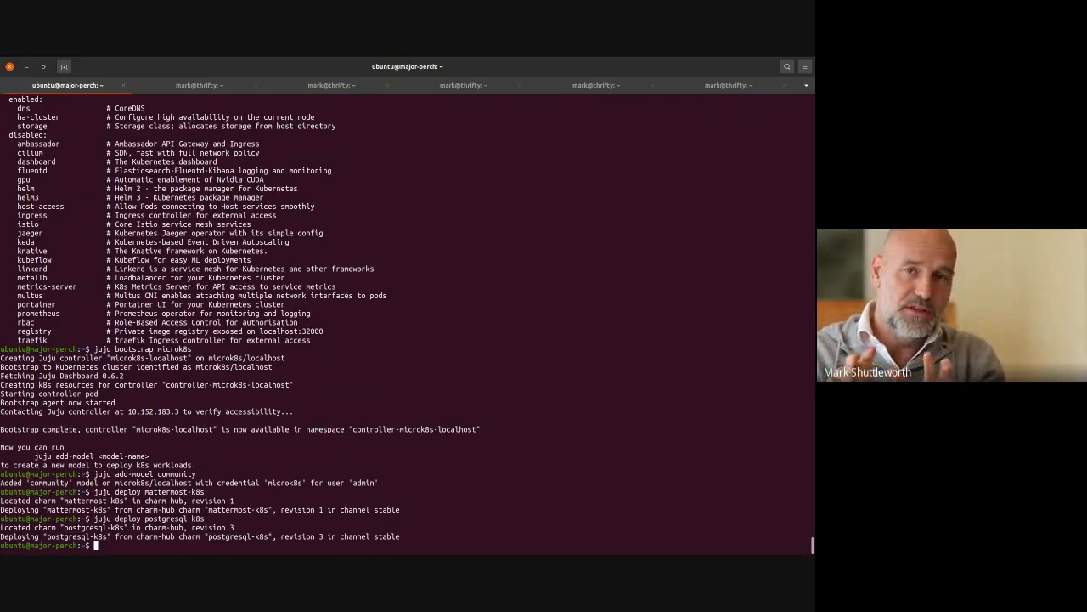
# List pods in all namespaces, showing community's mattermost and postgresql operators running
pyautogui.write('microk8s.kubectl get pods --all-namespaces')
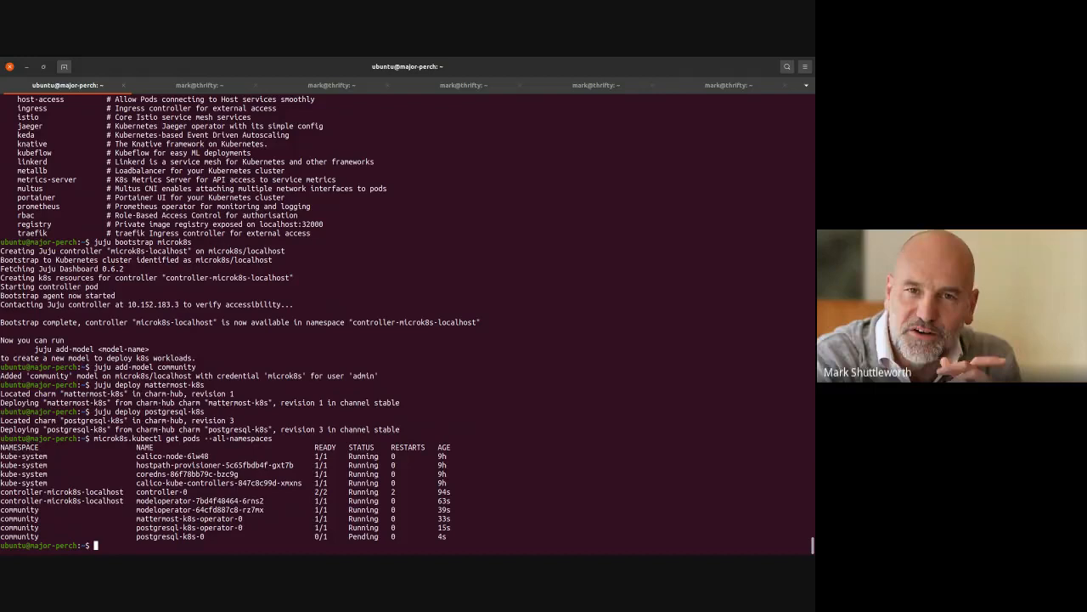
pyautogui.write('juj')
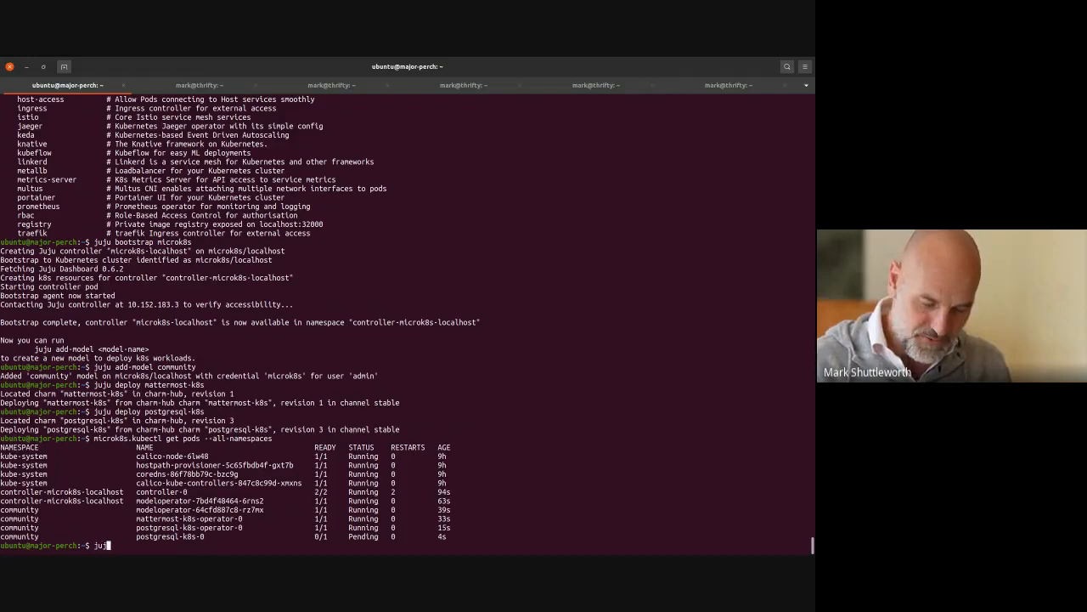
# Check juju status: postgresql-k8s active, mattermost-k8s waiting for a database relation
pyautogui.press('Return')
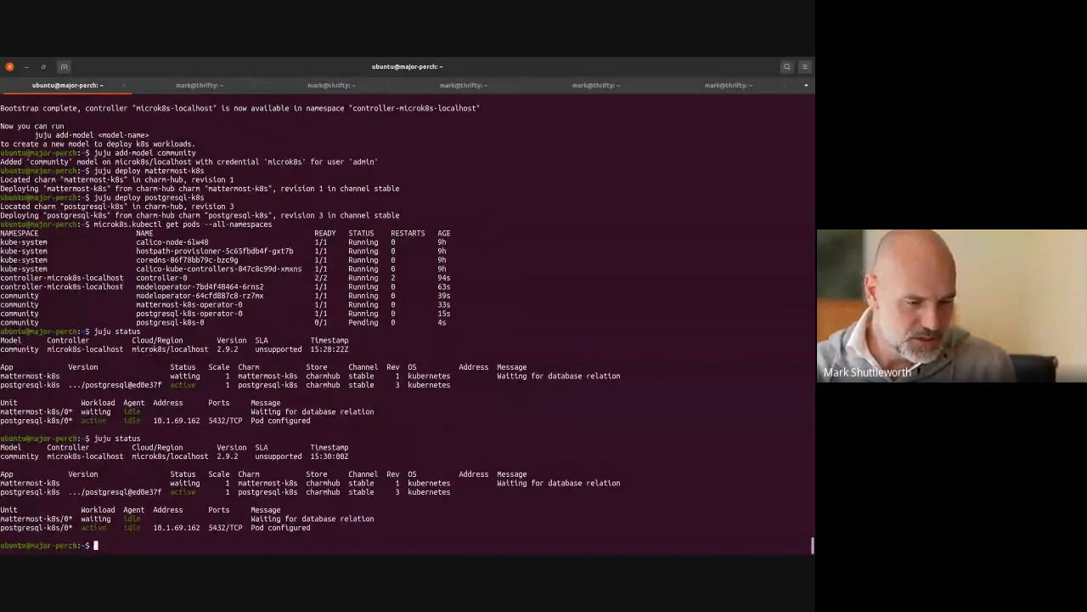
pyautogui.write('juju relate matter')
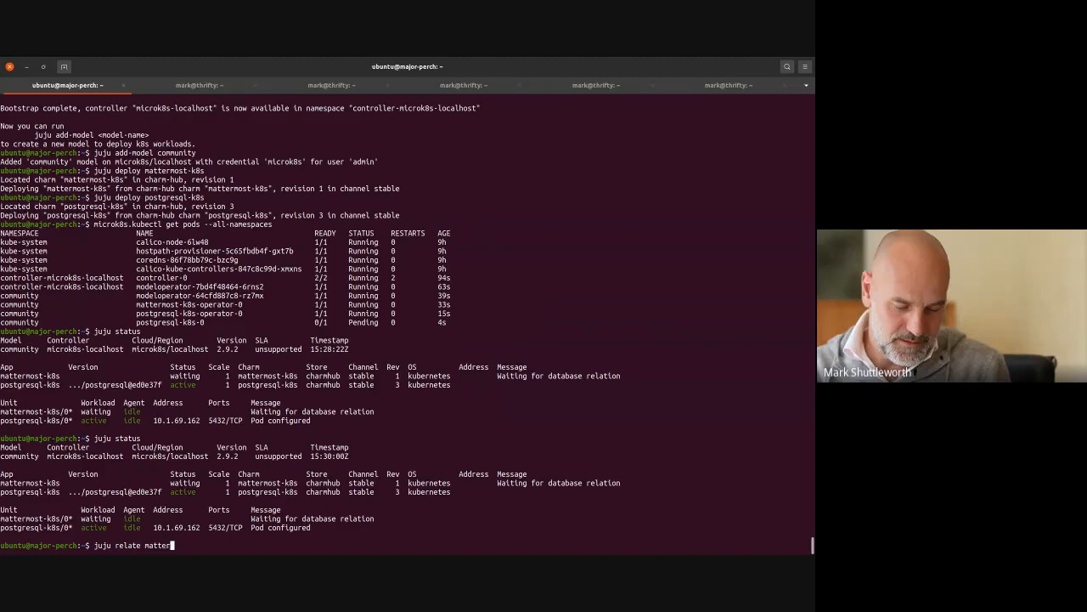
# Relate mattermost-k8s to postgresql-k8s so both become active, Mattermost on port 8065
pyautogui.write('most-k8s')
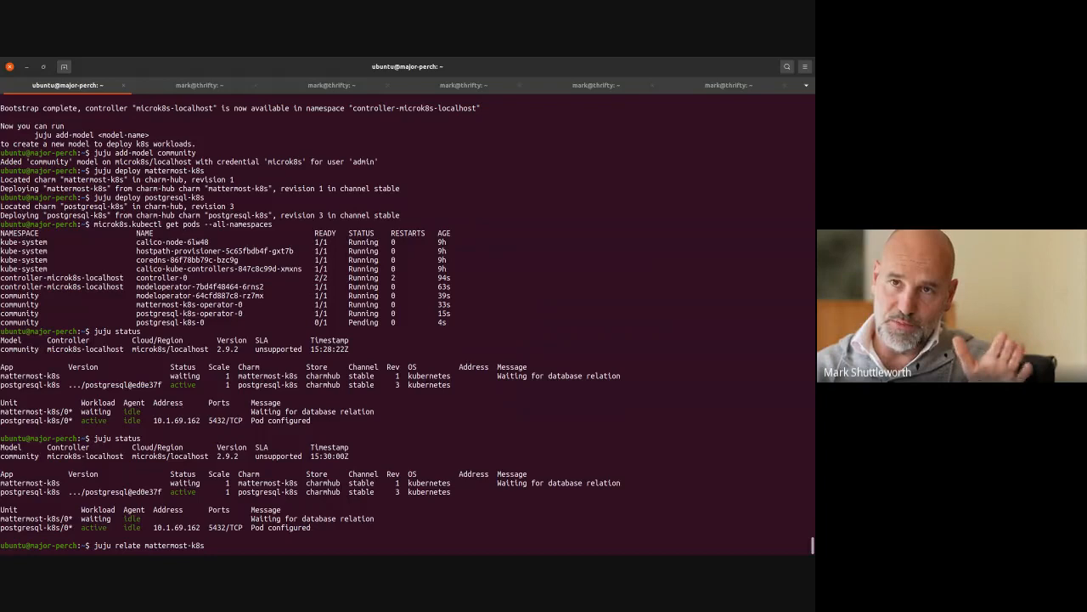
pyautogui.write('postgresql-k8s')
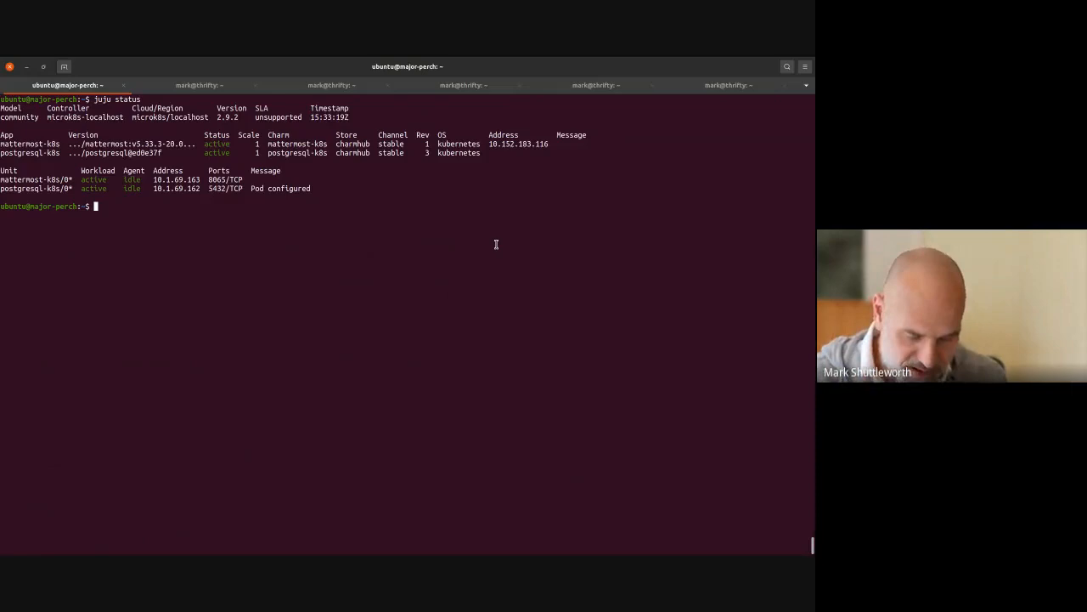
# Verify both applications are active and enter the discourse-k8s deploy command
pyautogui.write('juju deploy discourse-k8s')
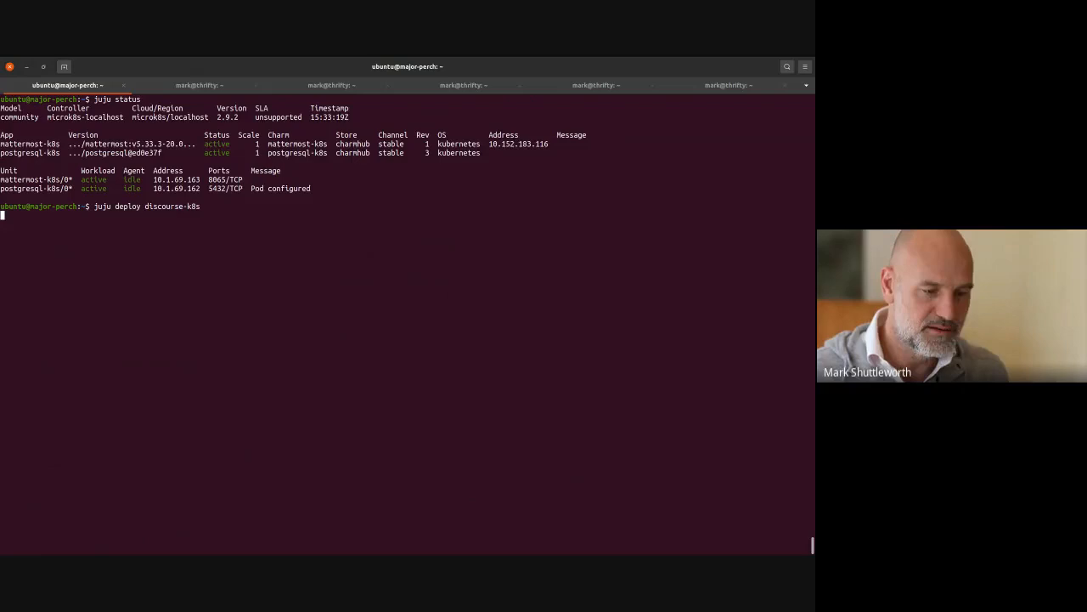
# Deploy the discourse-k8s and redis-k8s charms from Charmhub
pyautogui.press('Return')
pyautogui.write('juju deploy redis-k8s')
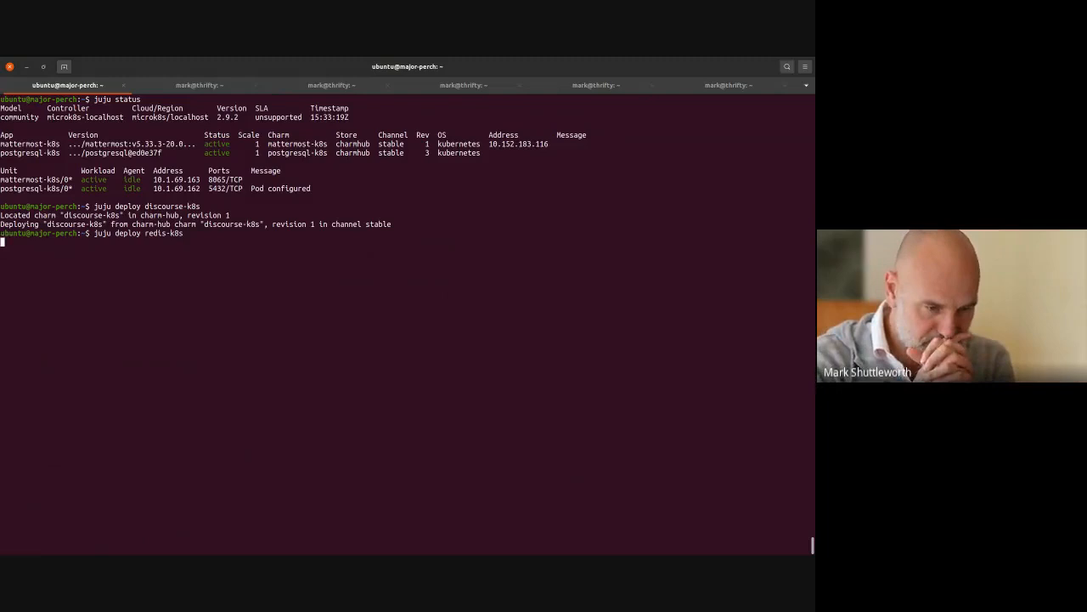
pyautogui.press('Return')
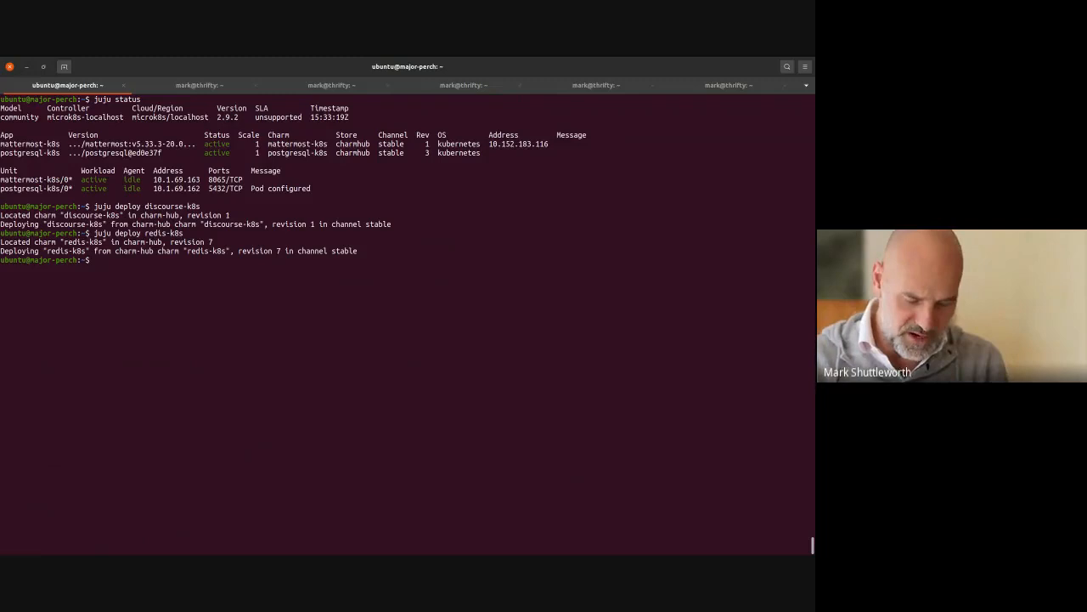
pyautogui.write('juju relate discourse-k8s')
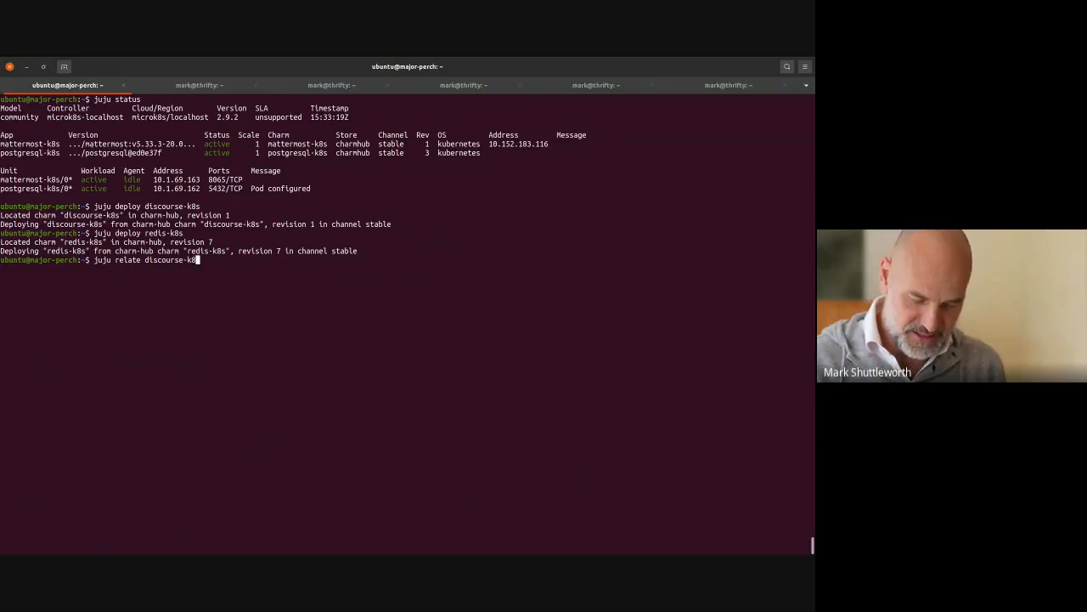
# Relate discourse-k8s to postgresql-k8s:db-admin and redis-k8s, then view juju status
pyautogui.write('postgresql-k8s:db-')
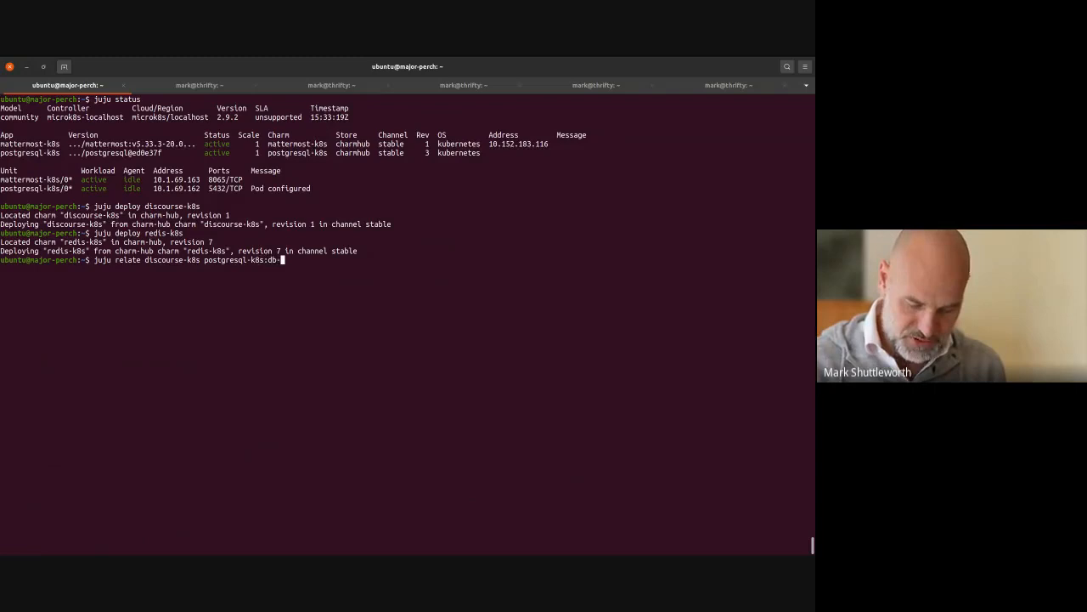
pyautogui.write('admin')
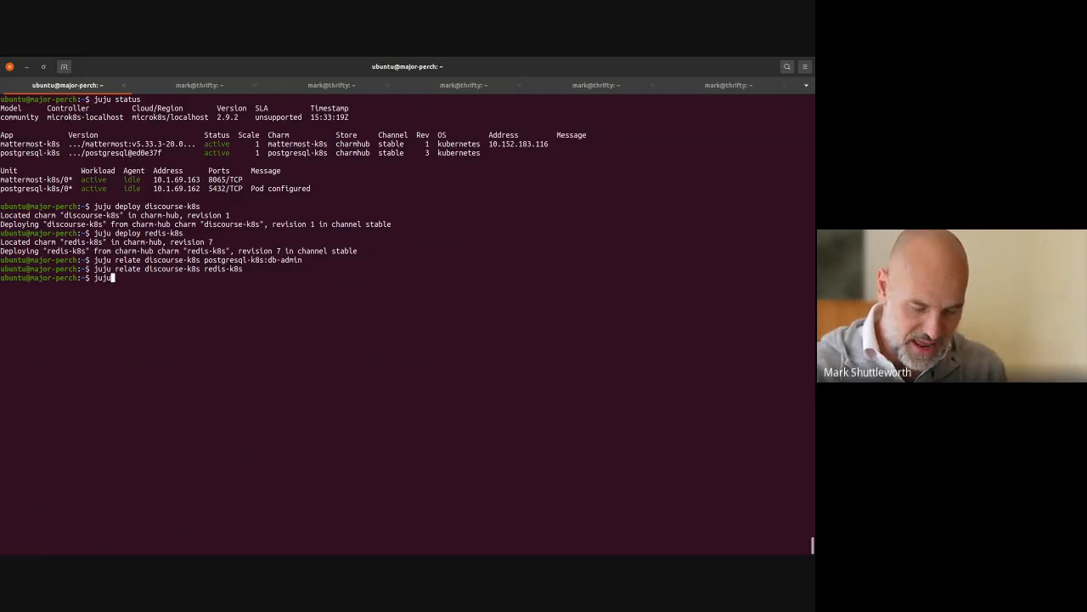
pyautogui.write(' status')
pyautogui.press('Return')
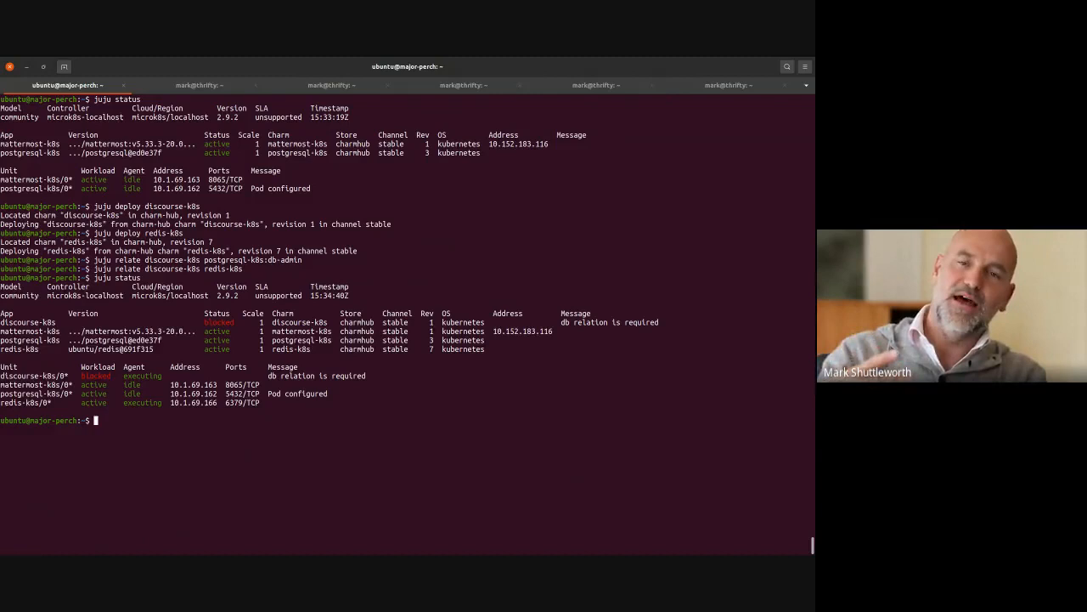